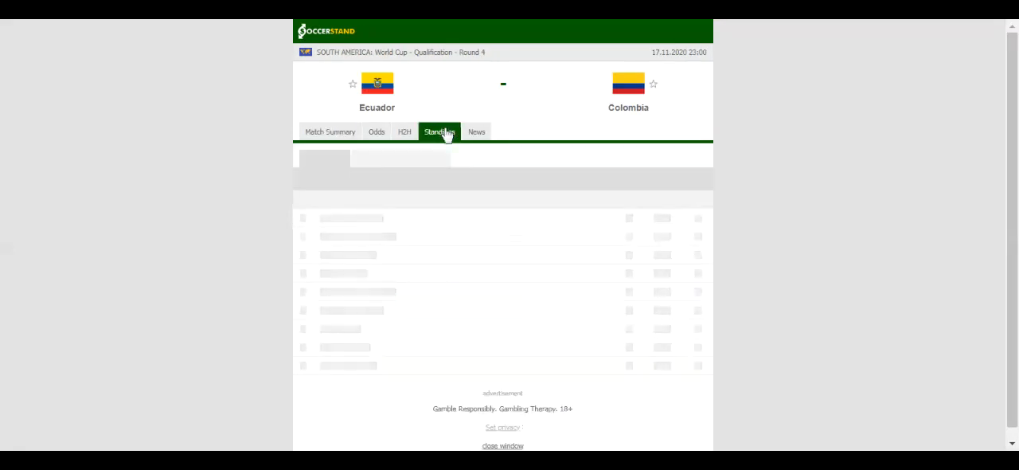
Step: Show the World Cup qualification group standings for Ecuador vs Colombia
{"action": "left_click", "coordinate": [440, 130]}
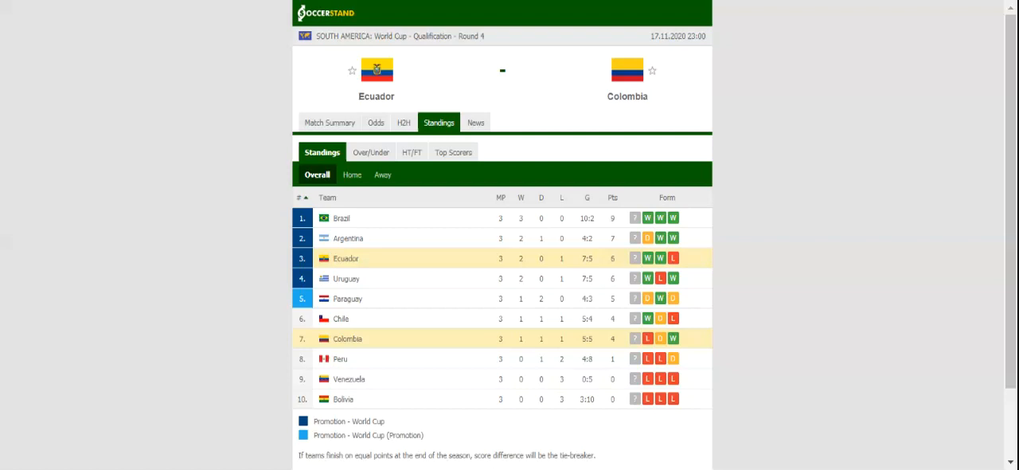
Step: Switch to the H2H view listing Ecuador's and Colombia's recent results
{"action": "left_click", "coordinate": [404, 121]}
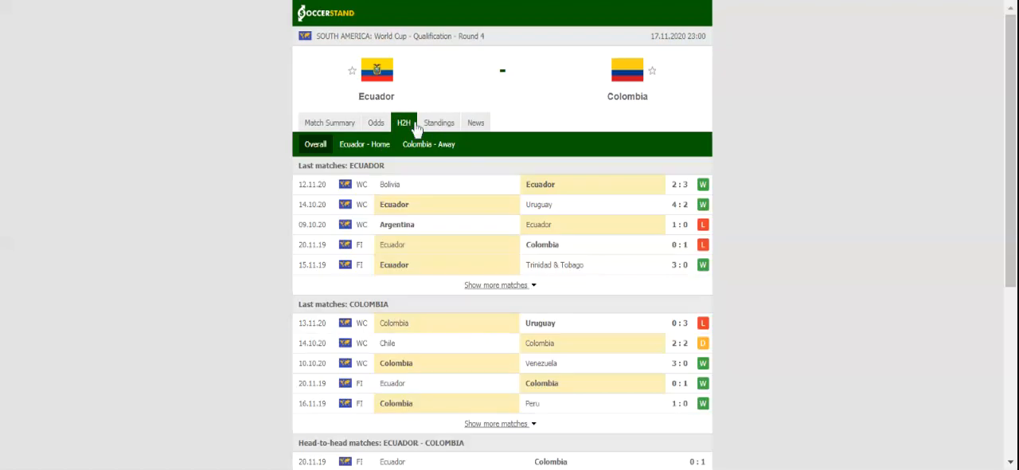
{"action": "mouse_move", "coordinate": [417, 127]}
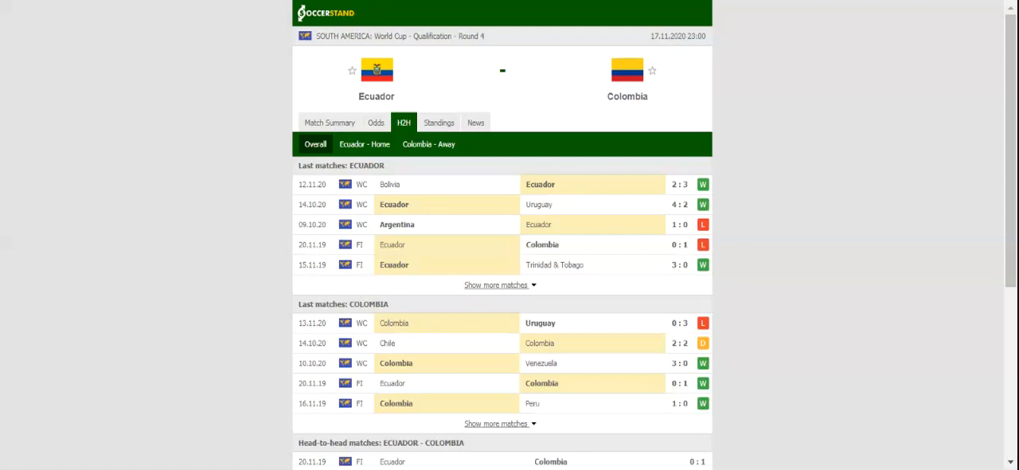
{"action": "mouse_move", "coordinate": [424, 78]}
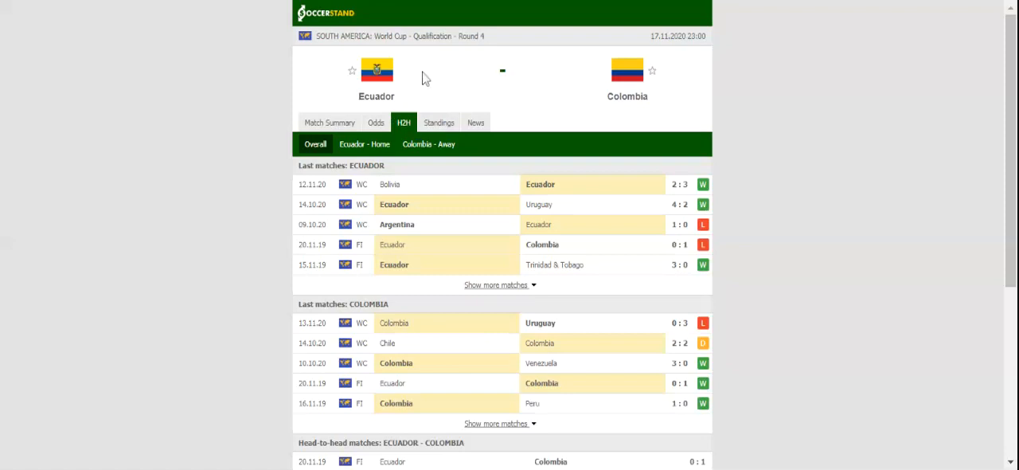